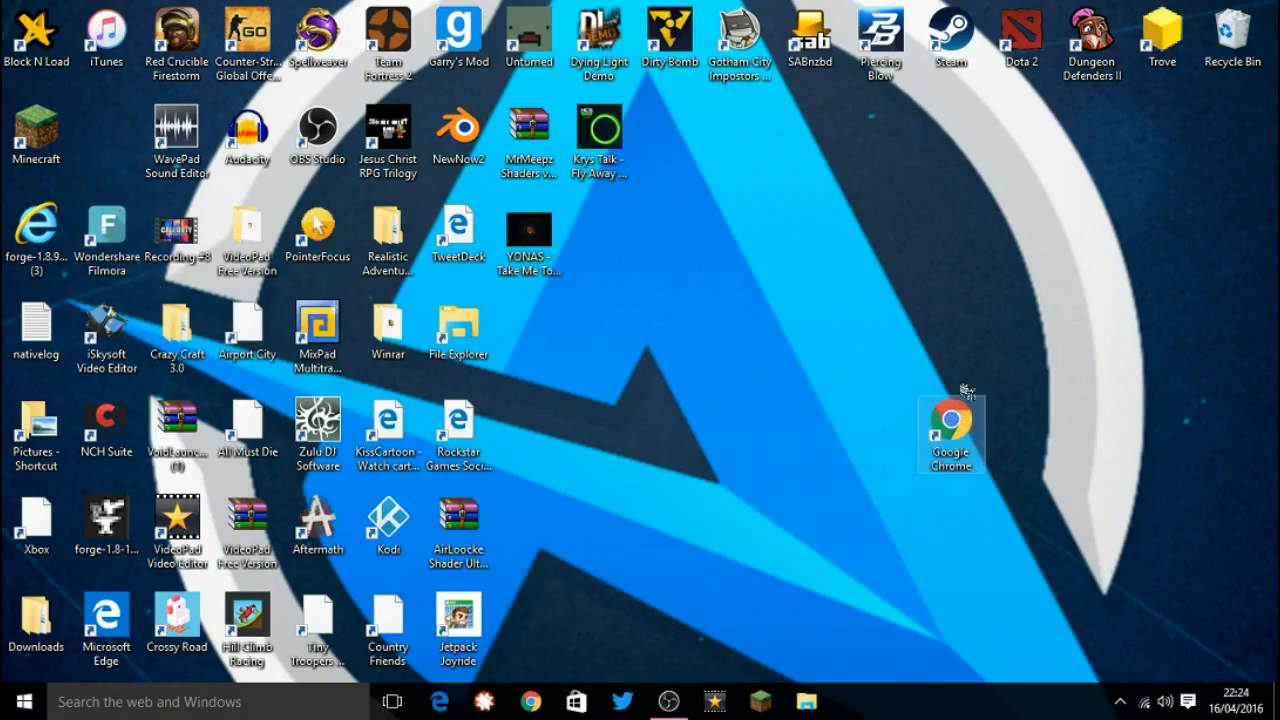
Step: Drag the Google Chrome desktop shortcut slightly left toward the icon grid
drag(950, 435, 880, 435)
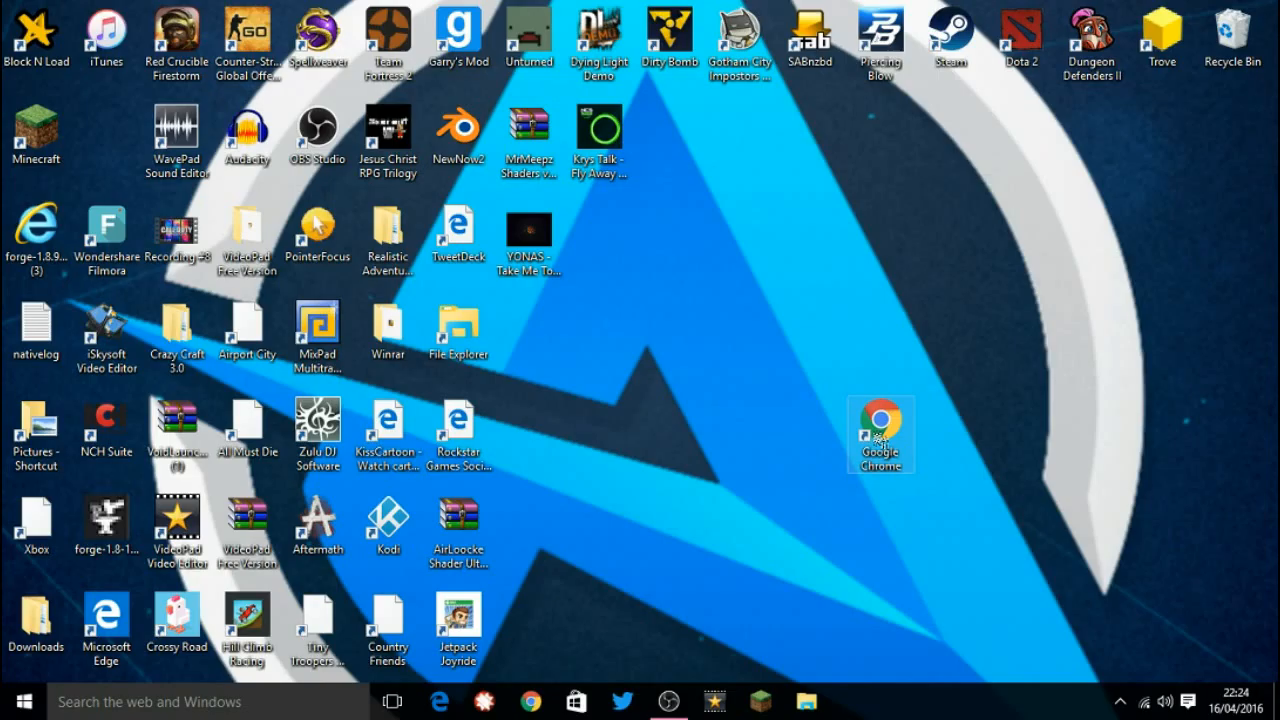
Step: Launch Chrome from the desktop shortcut and bring up its main menu
double_click(880, 435)
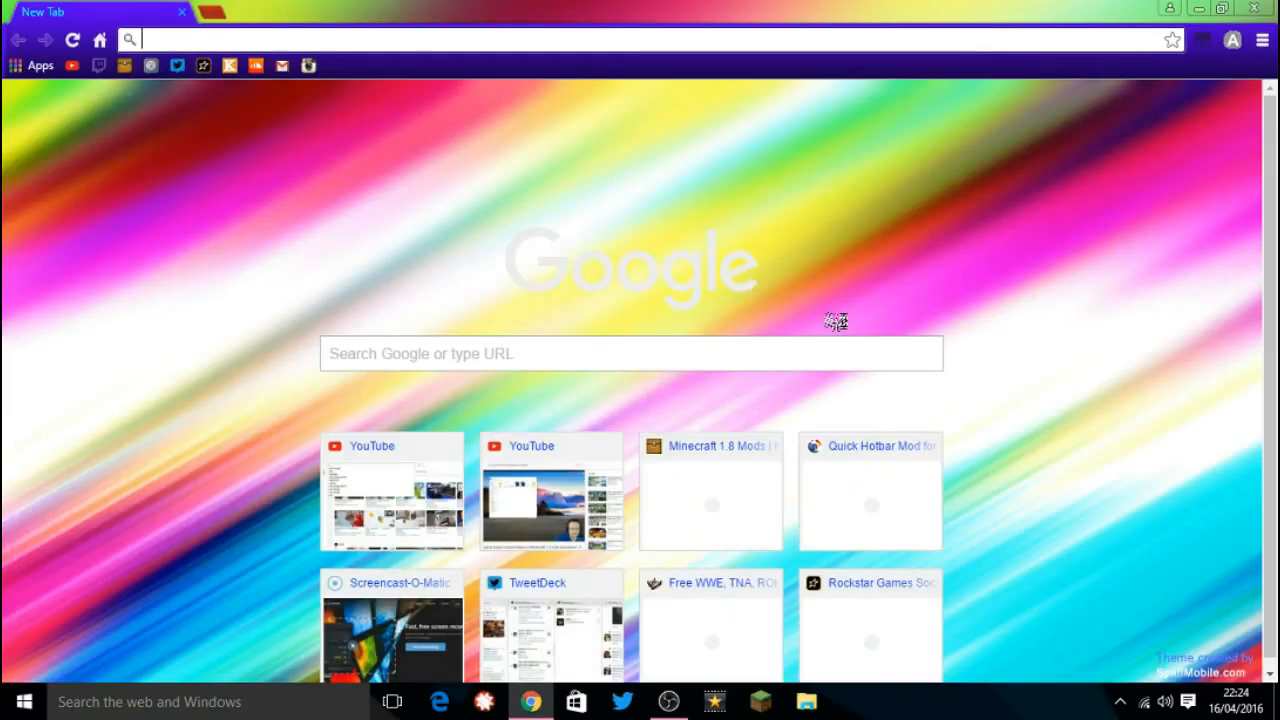
mouse_move(1076, 658)
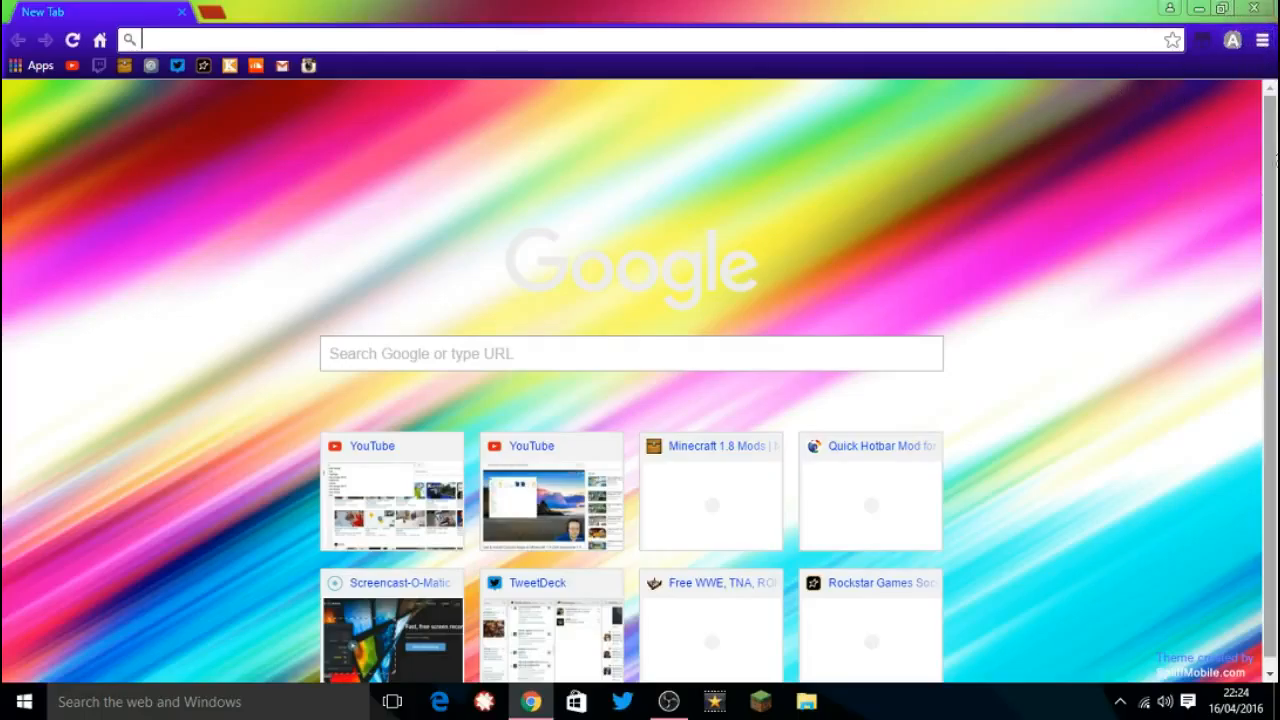
click(1262, 40)
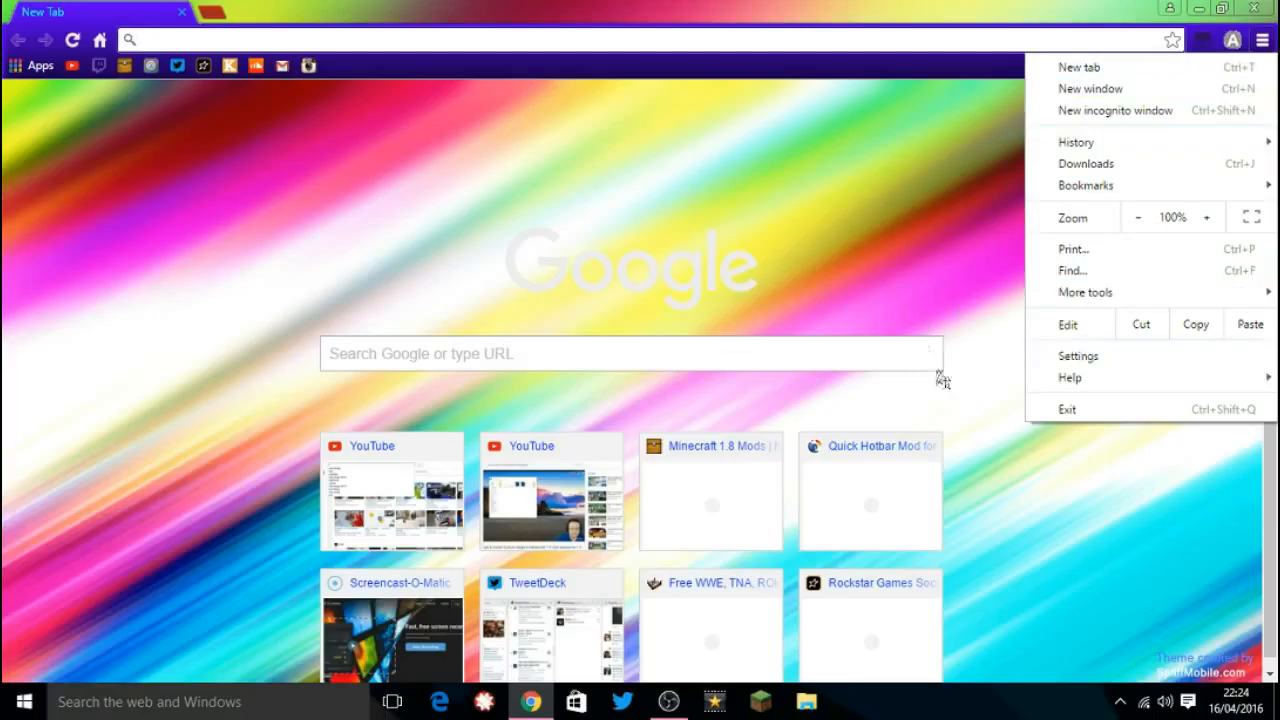
Step: Choose Settings from the Chrome menu
click(1078, 355)
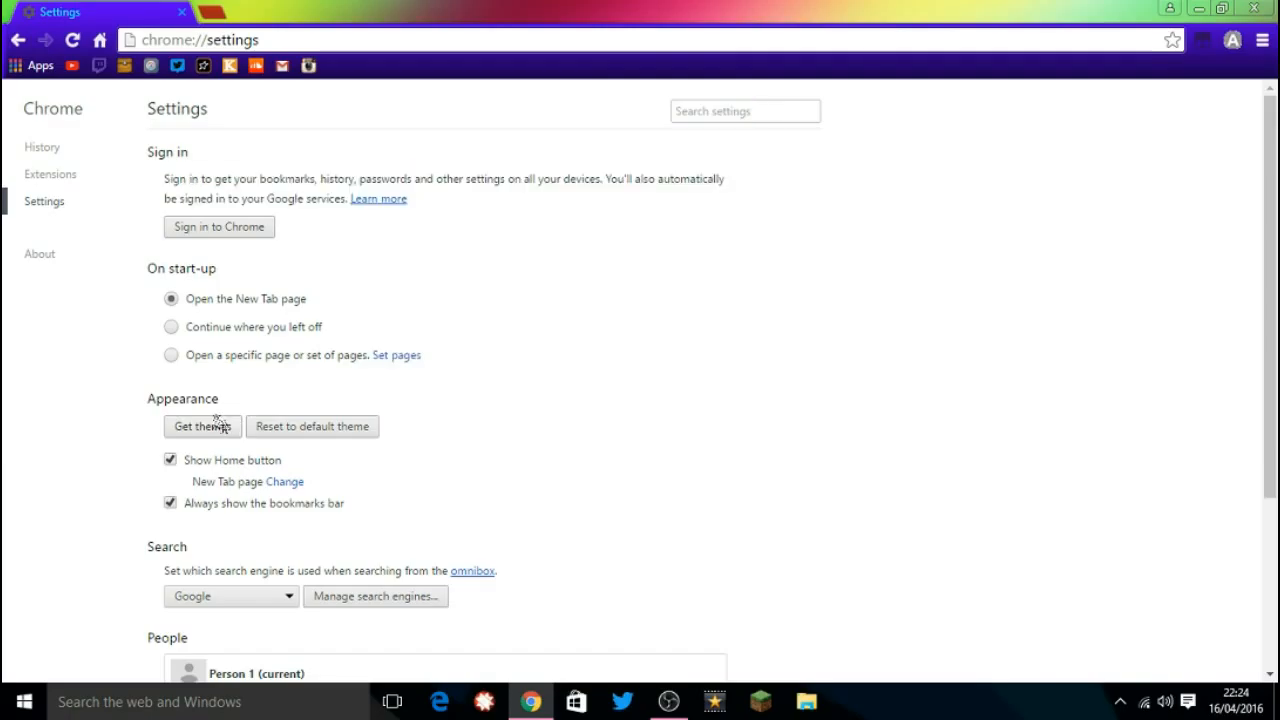
Step: Open Get themes from Appearance and scroll down to the Lamborghini Cherry theme
click(202, 426)
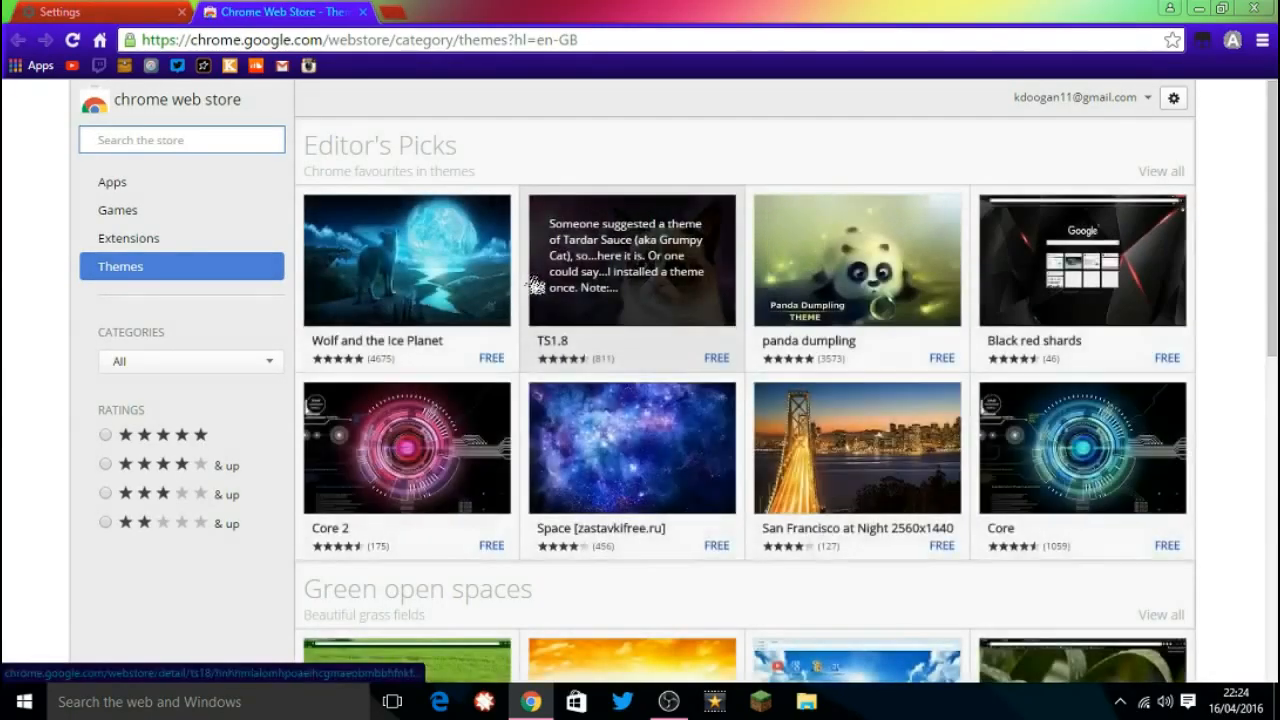
scroll(down, 3)
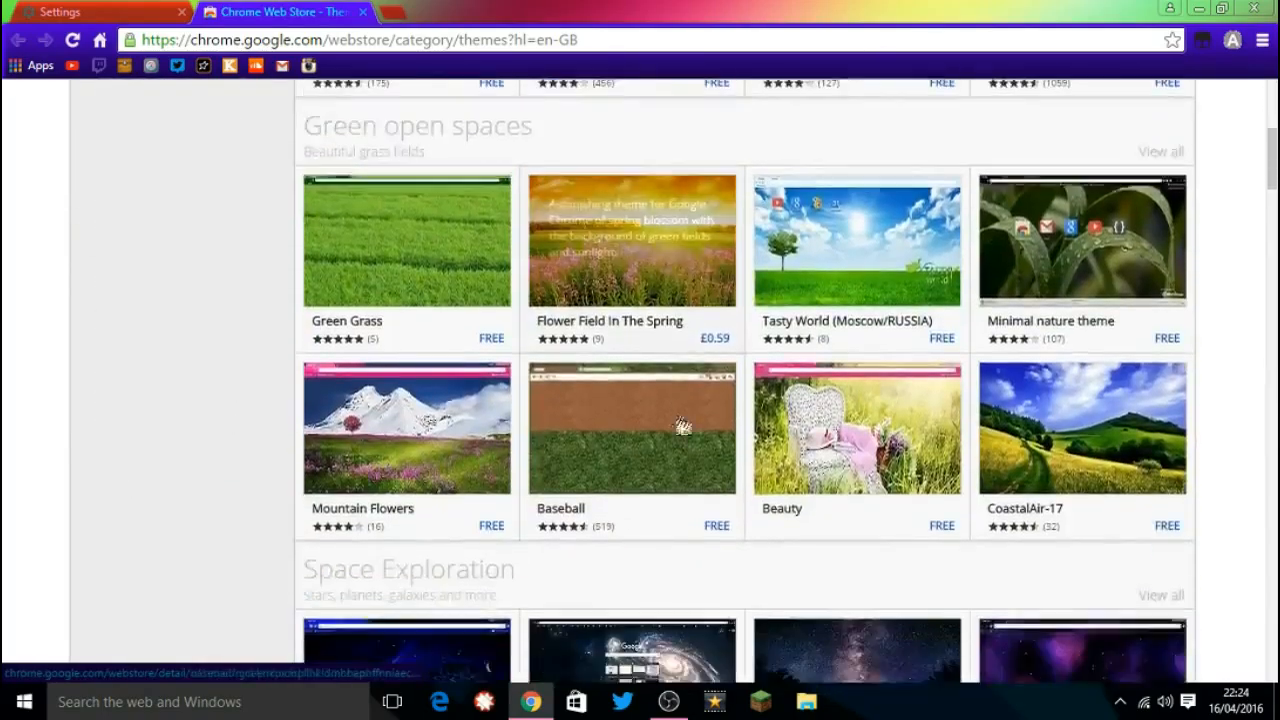
scroll(down, 3)
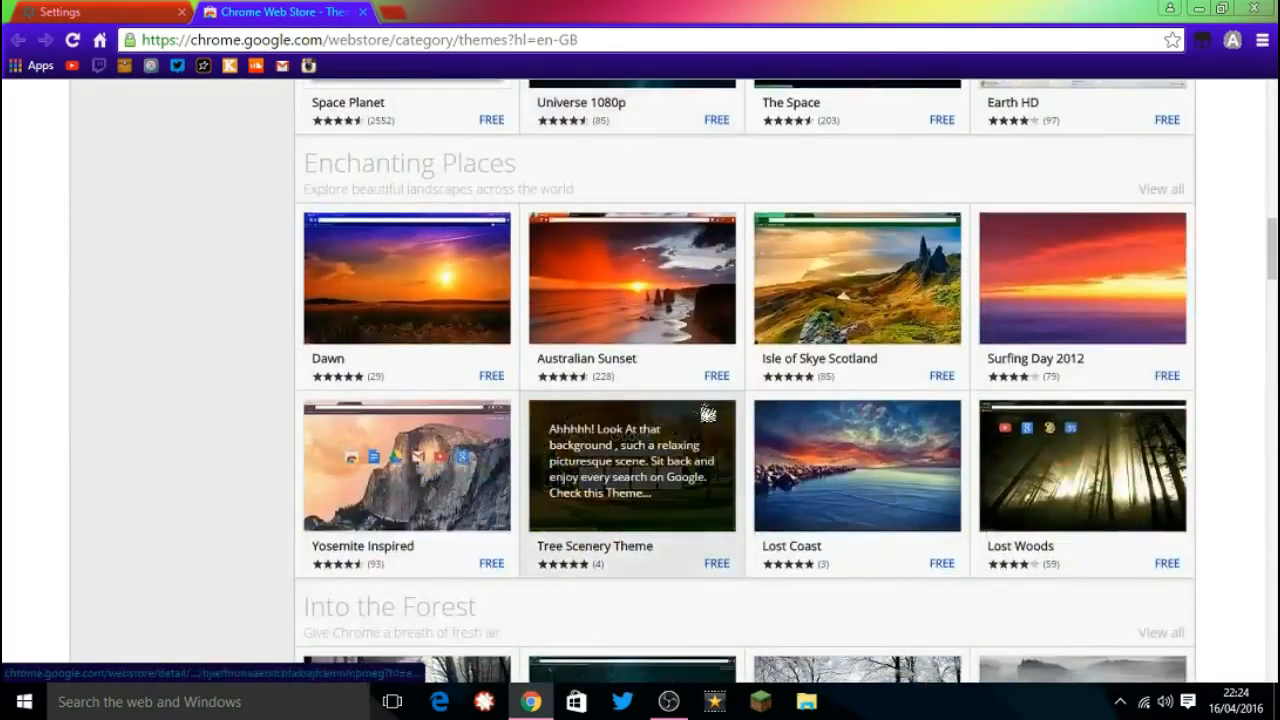
scroll(down, 3)
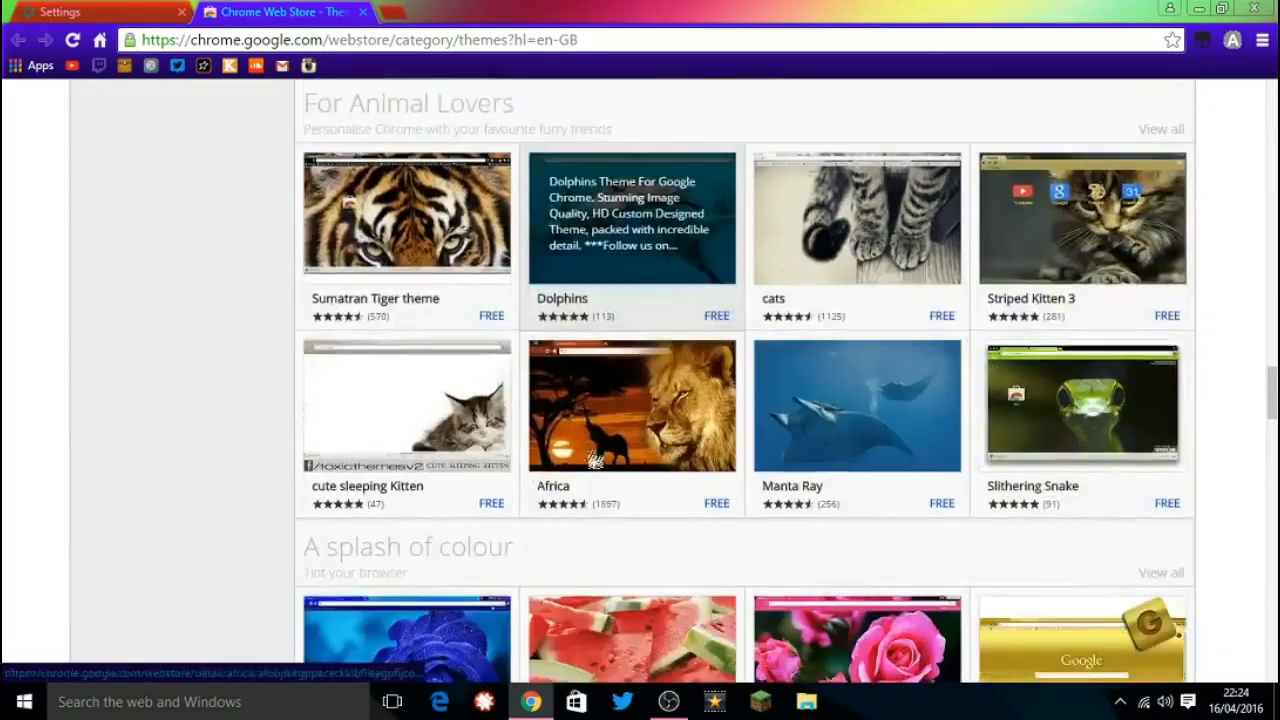
scroll(down, 3)
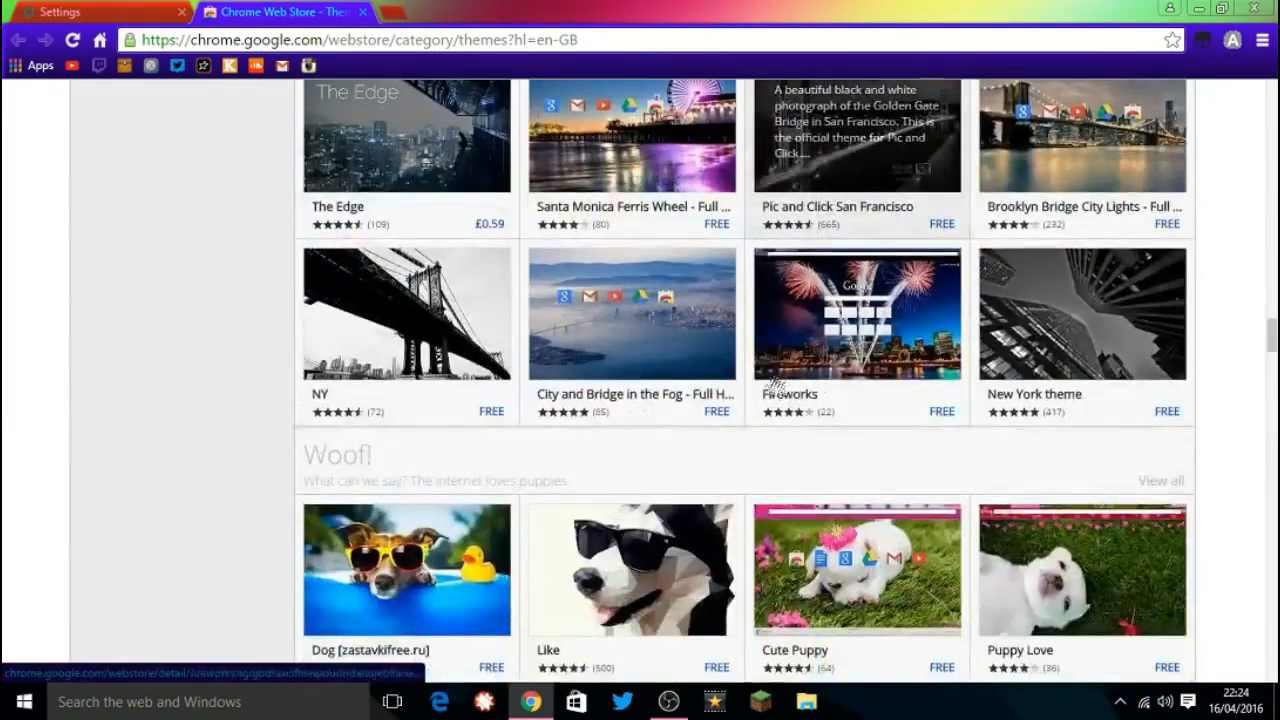
scroll(down, 3)
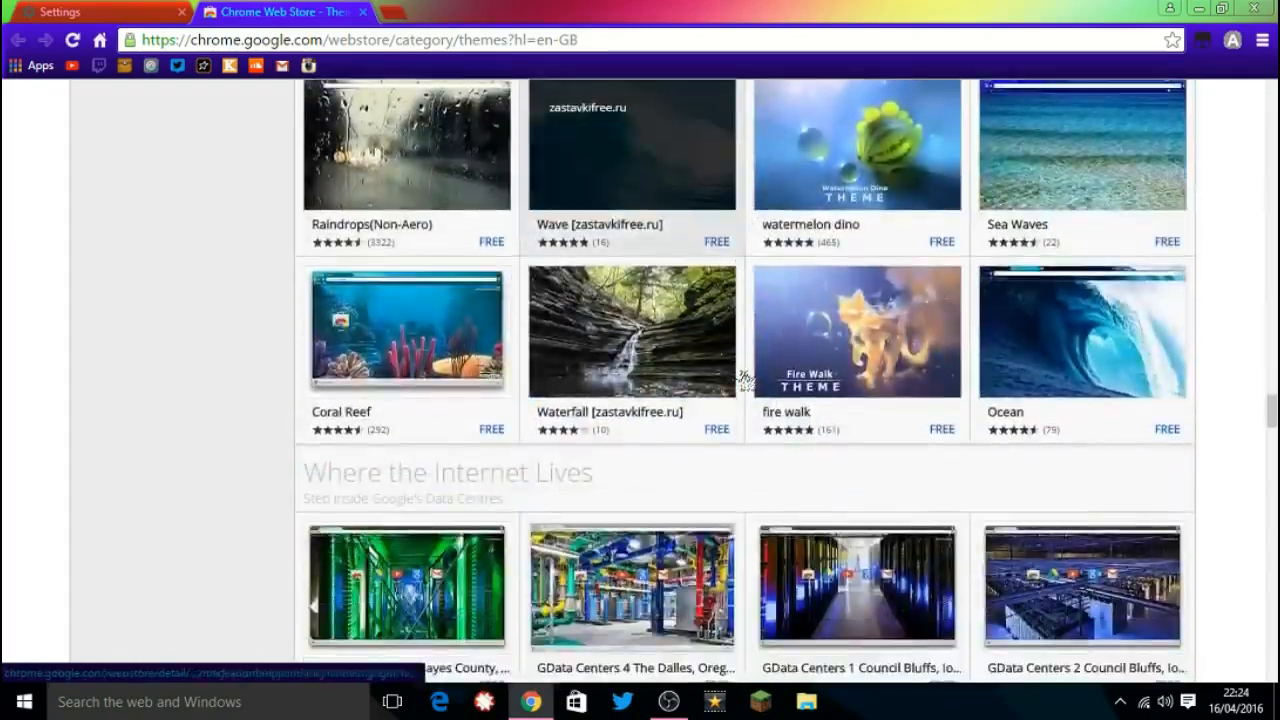
scroll(down, 3)
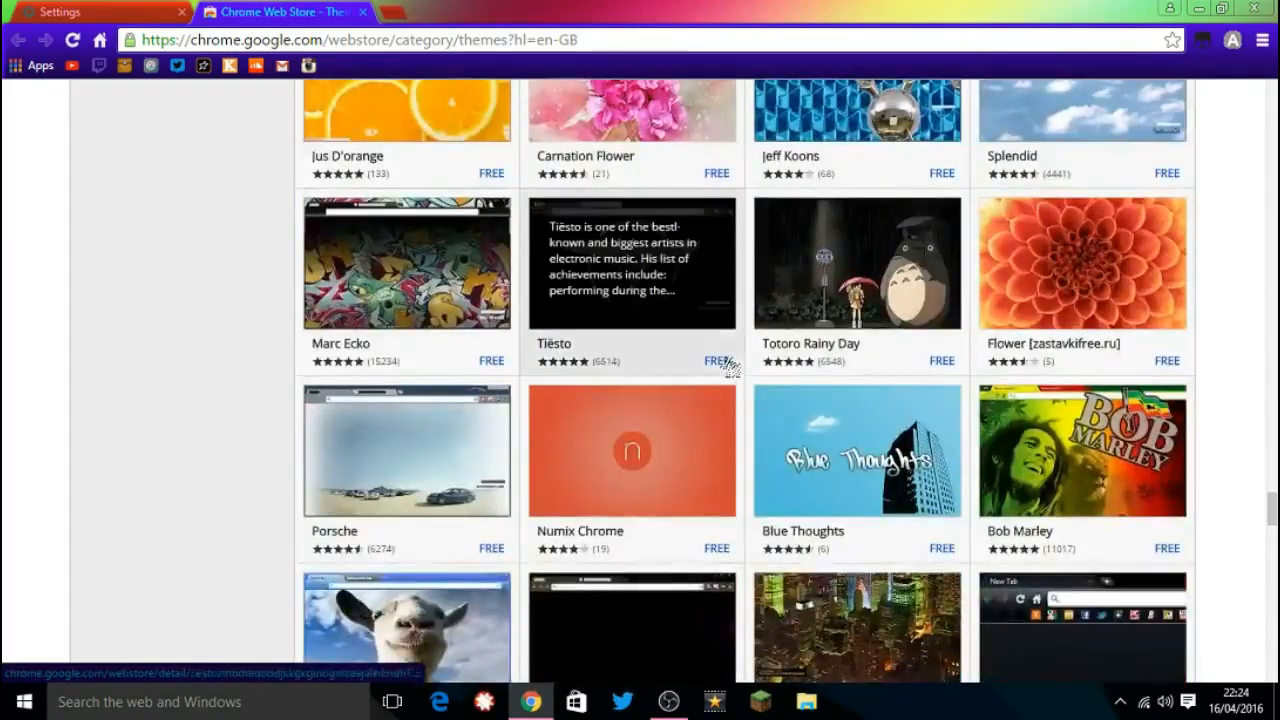
scroll(down, 3)
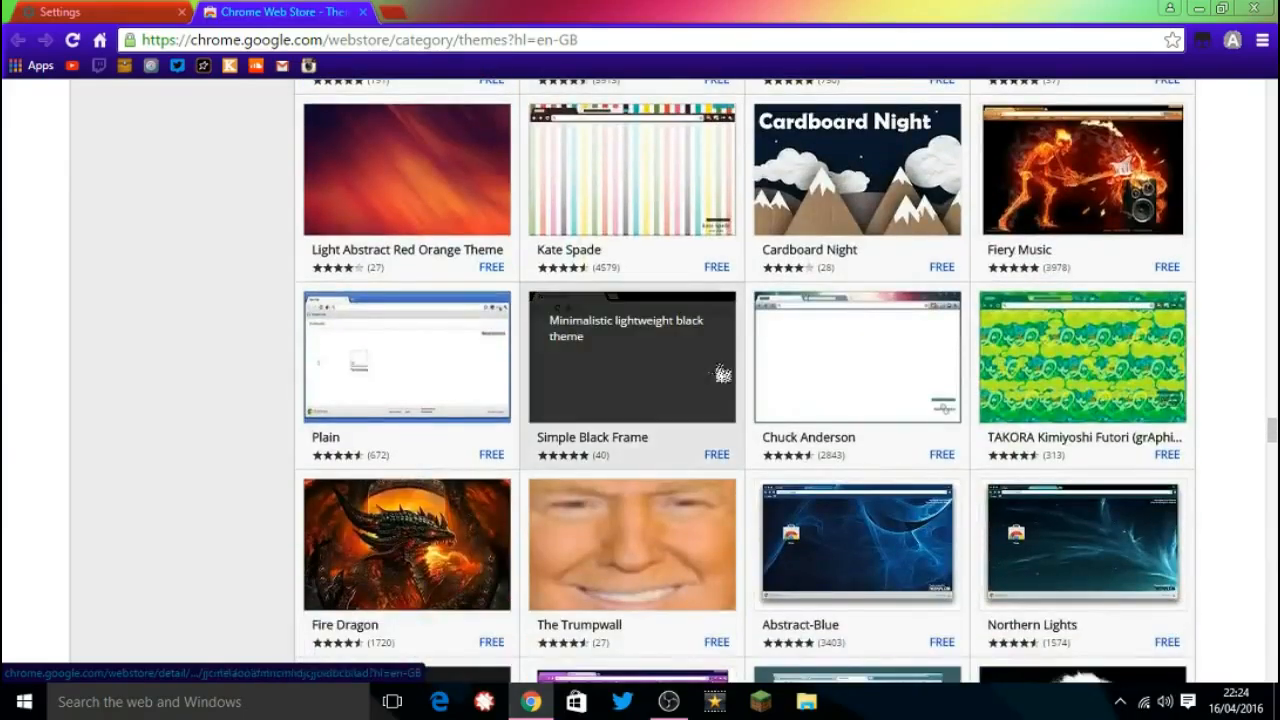
scroll(down, 3)
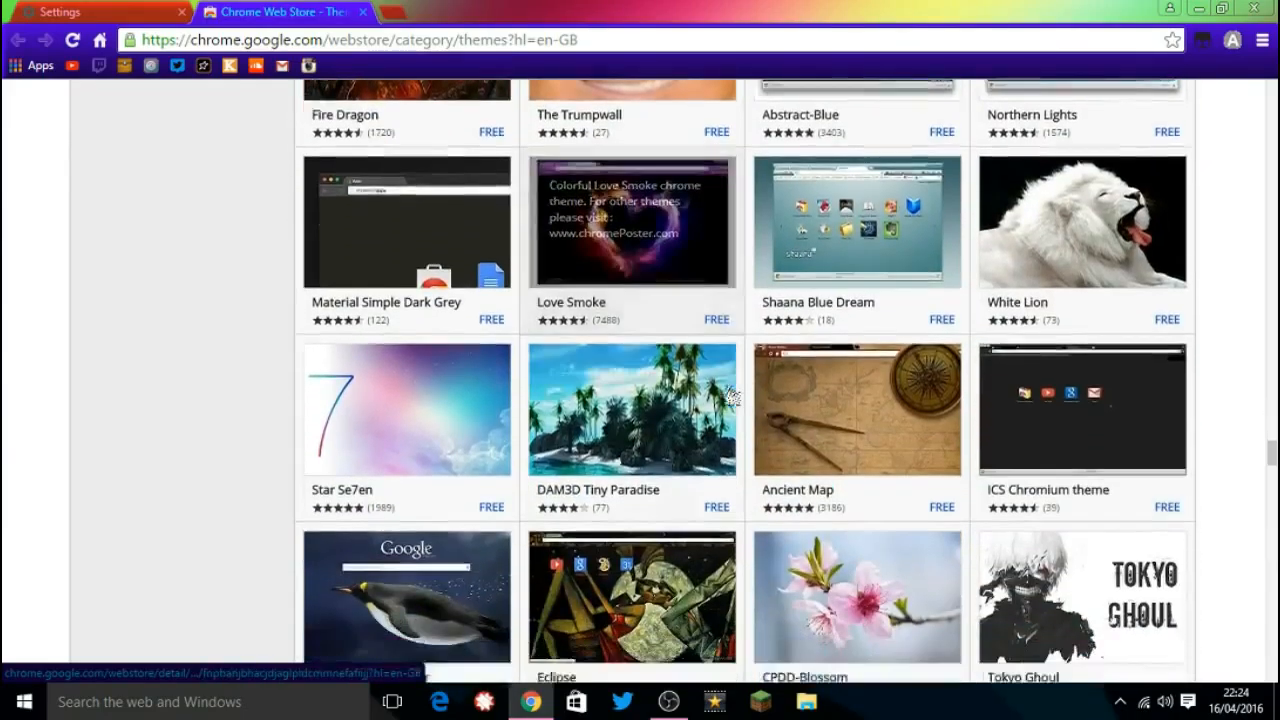
scroll(down, 3)
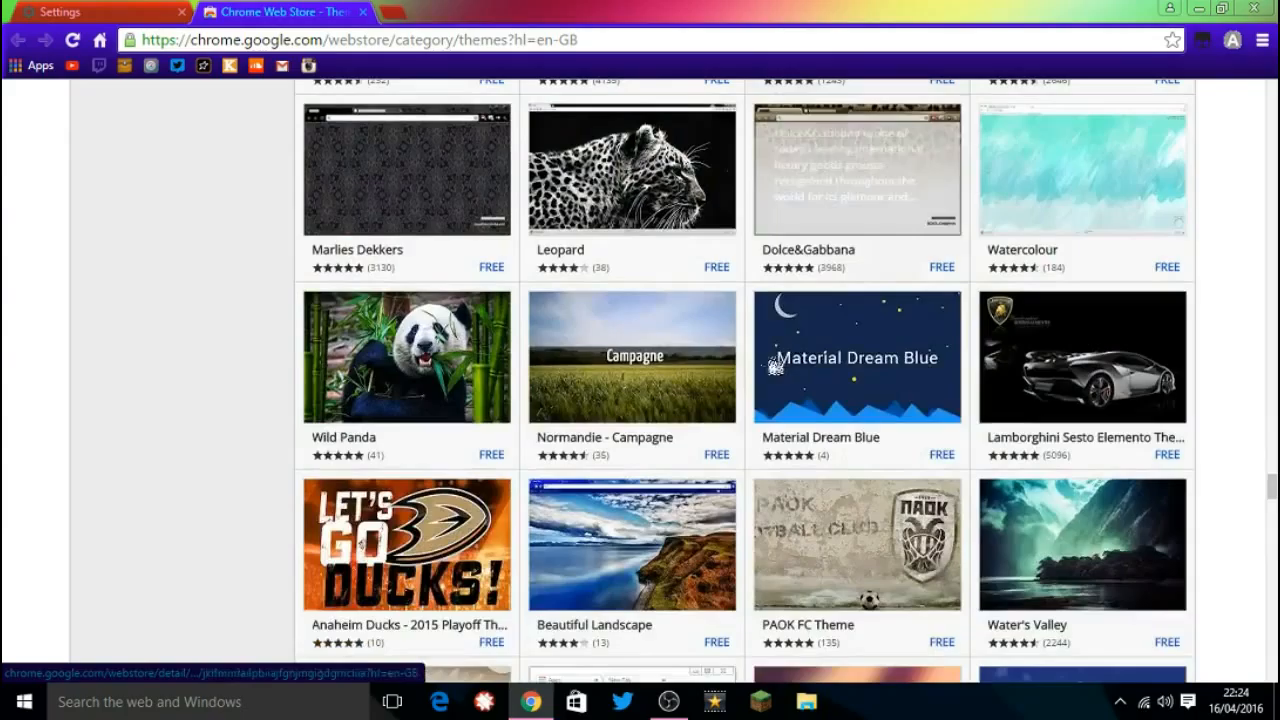
scroll(down, 3)
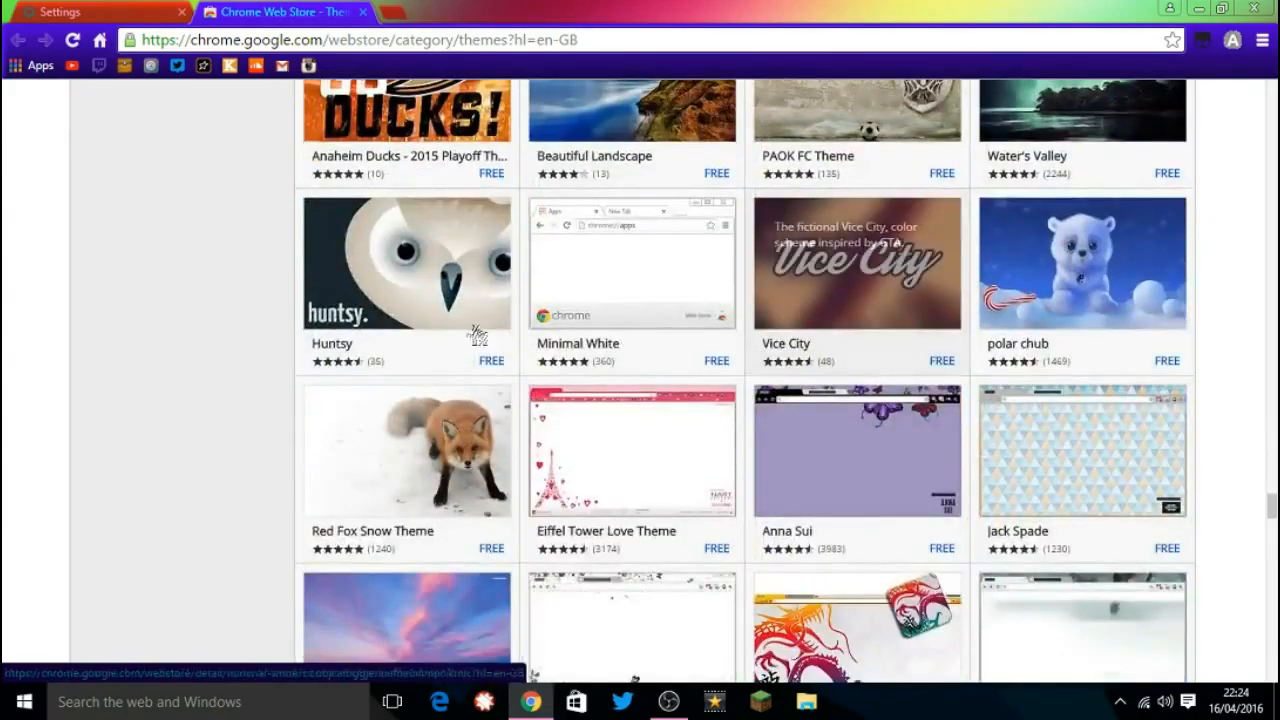
scroll(down, 3)
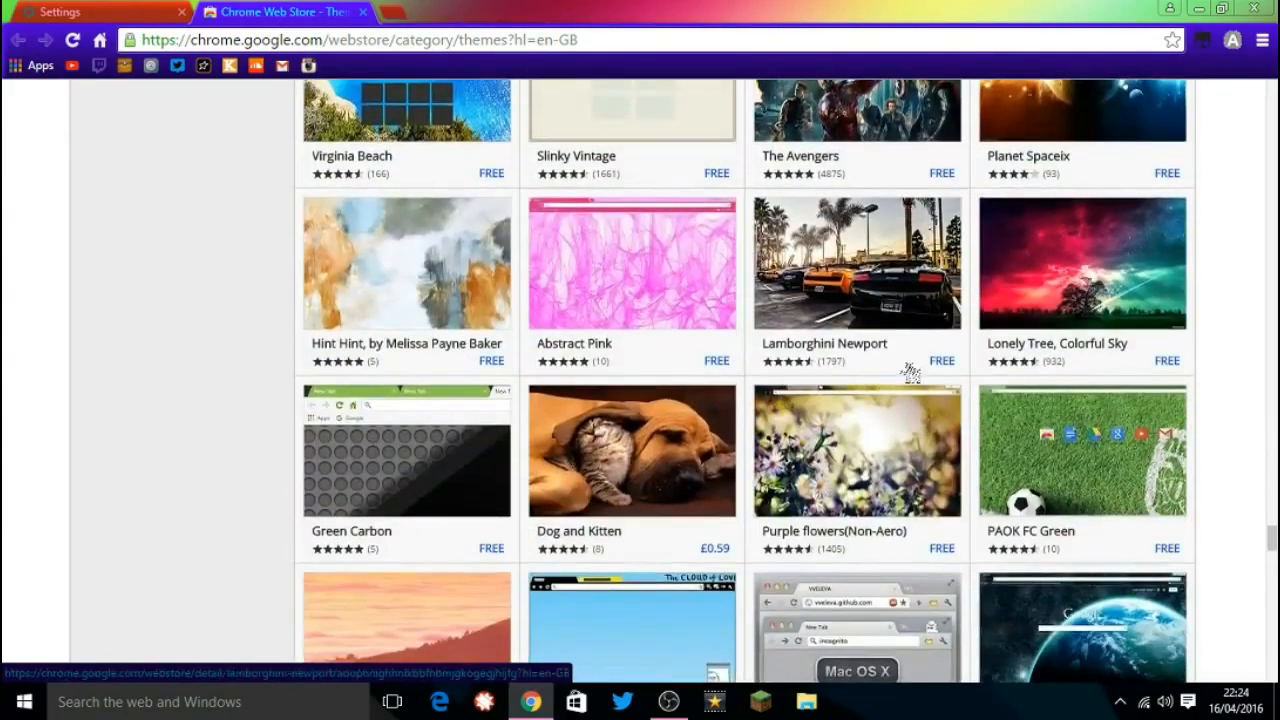
scroll(down, 3)
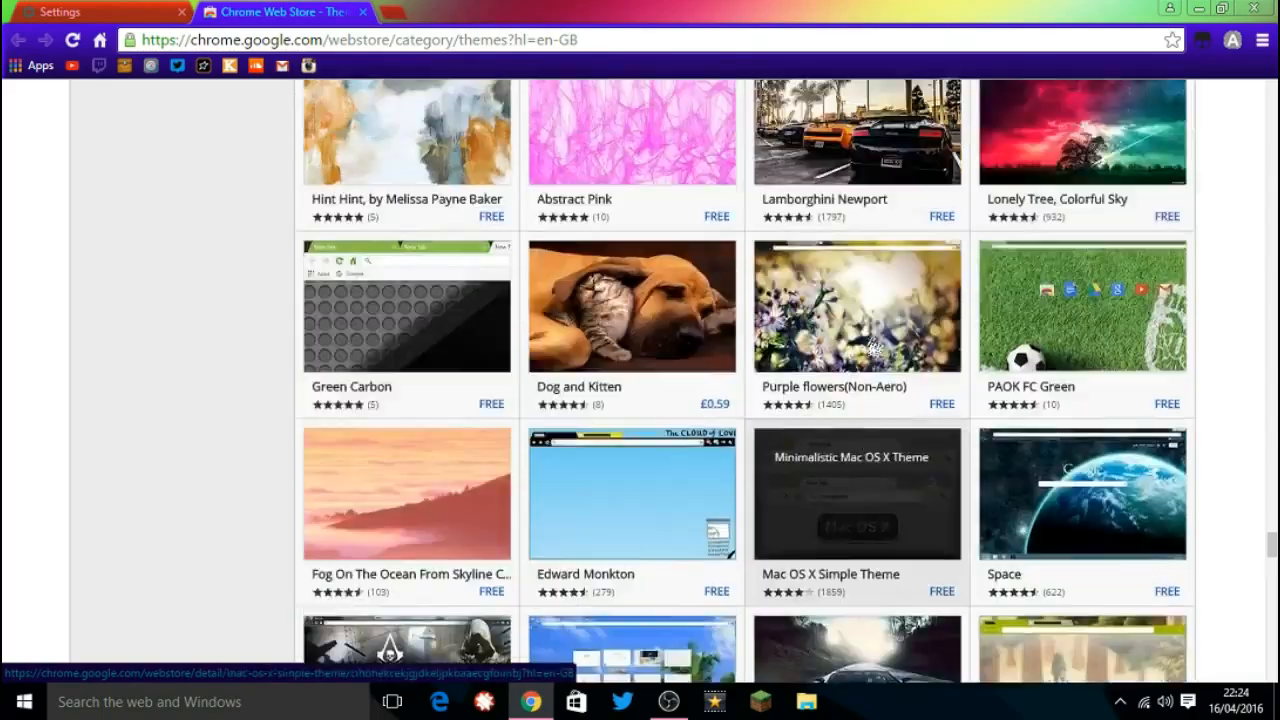
scroll(down, 3)
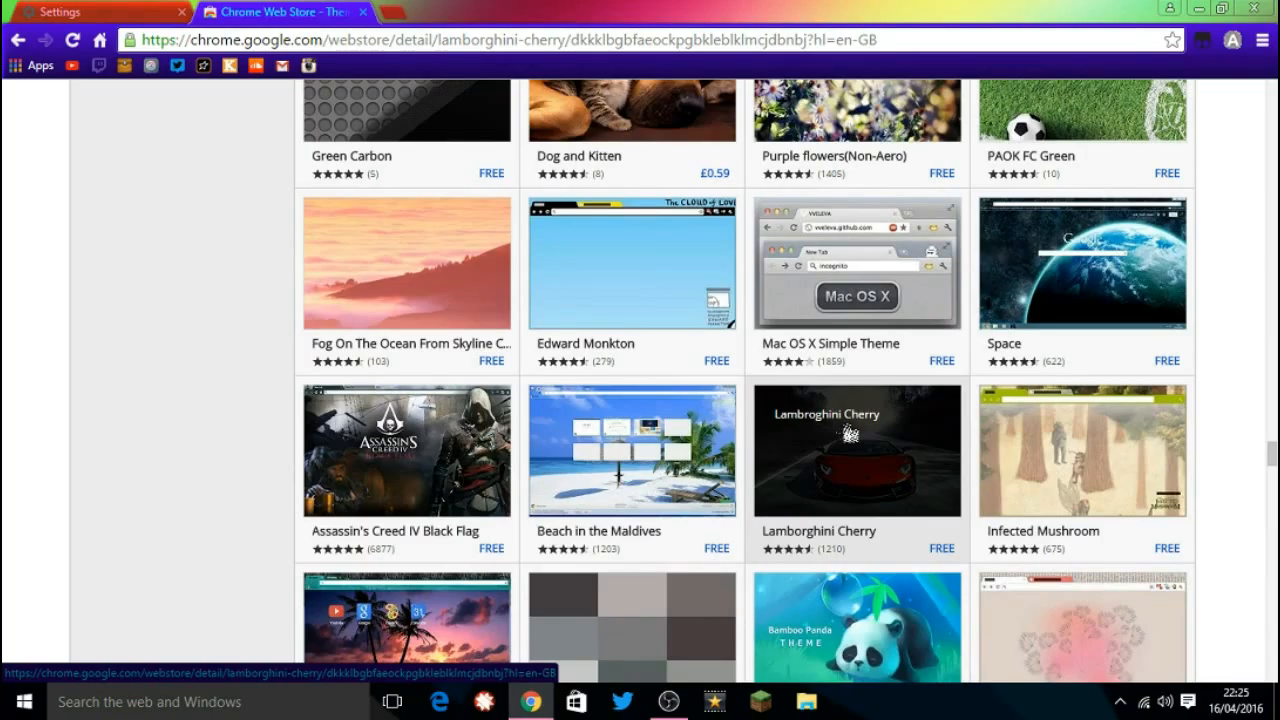
Step: Open the Lamborghini Cherry theme details, preview the next theme and return, then add it to Chrome
click(856, 450)
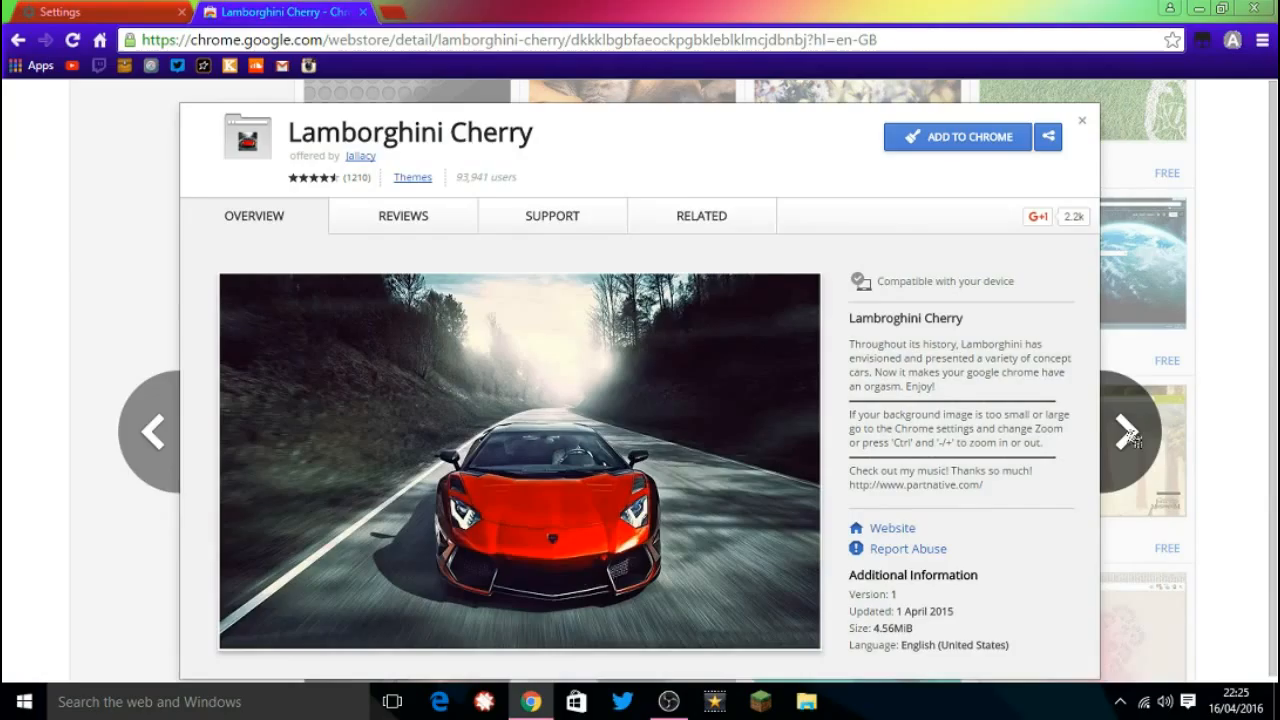
click(1128, 432)
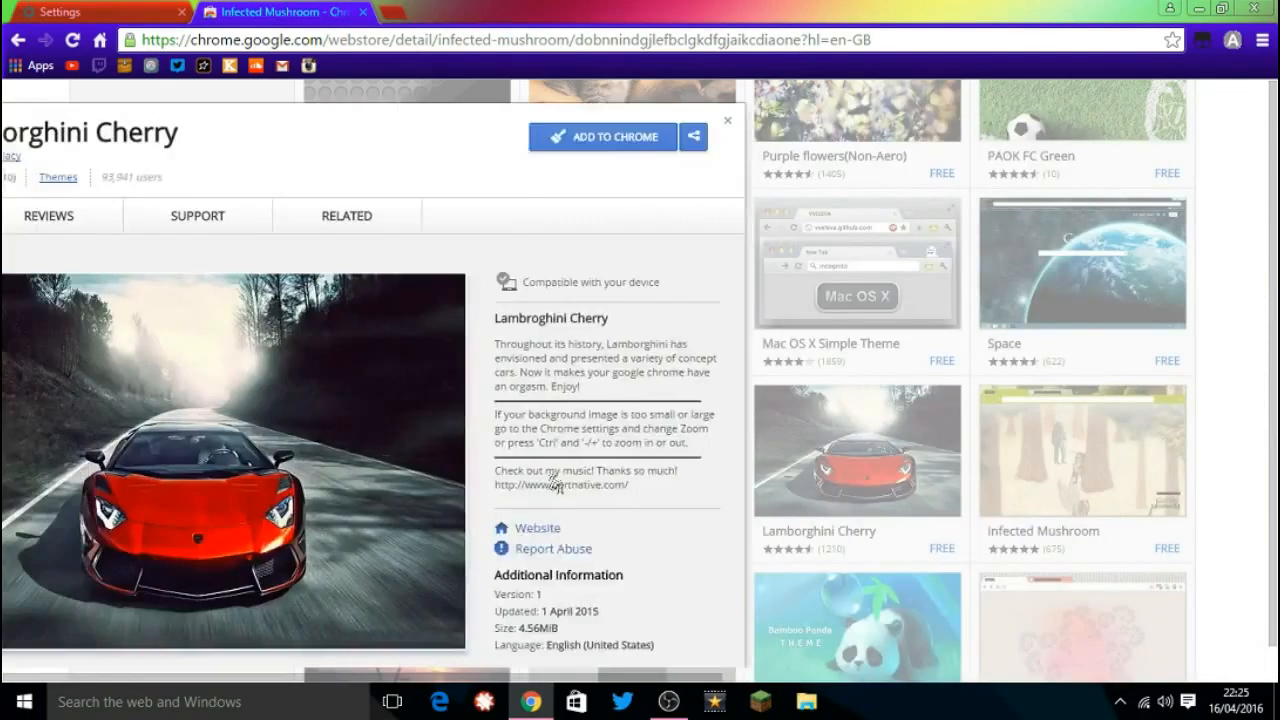
click(856, 450)
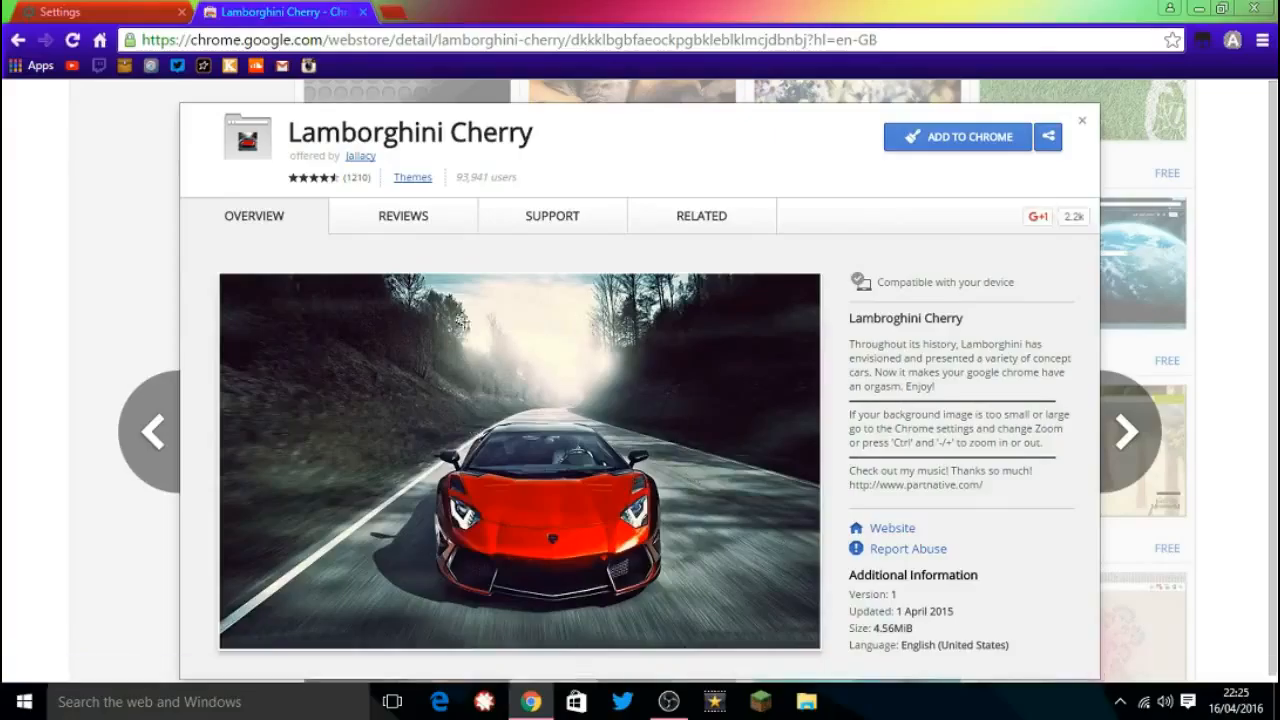
mouse_move(977, 188)
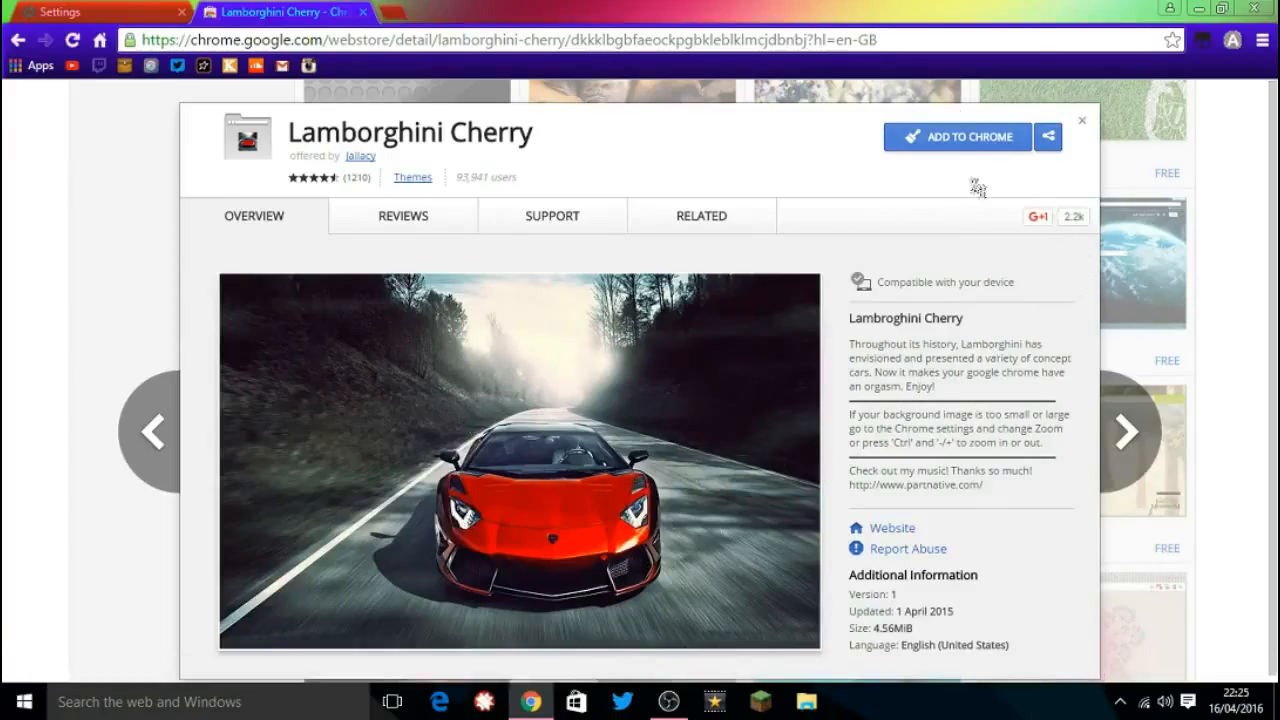
click(956, 137)
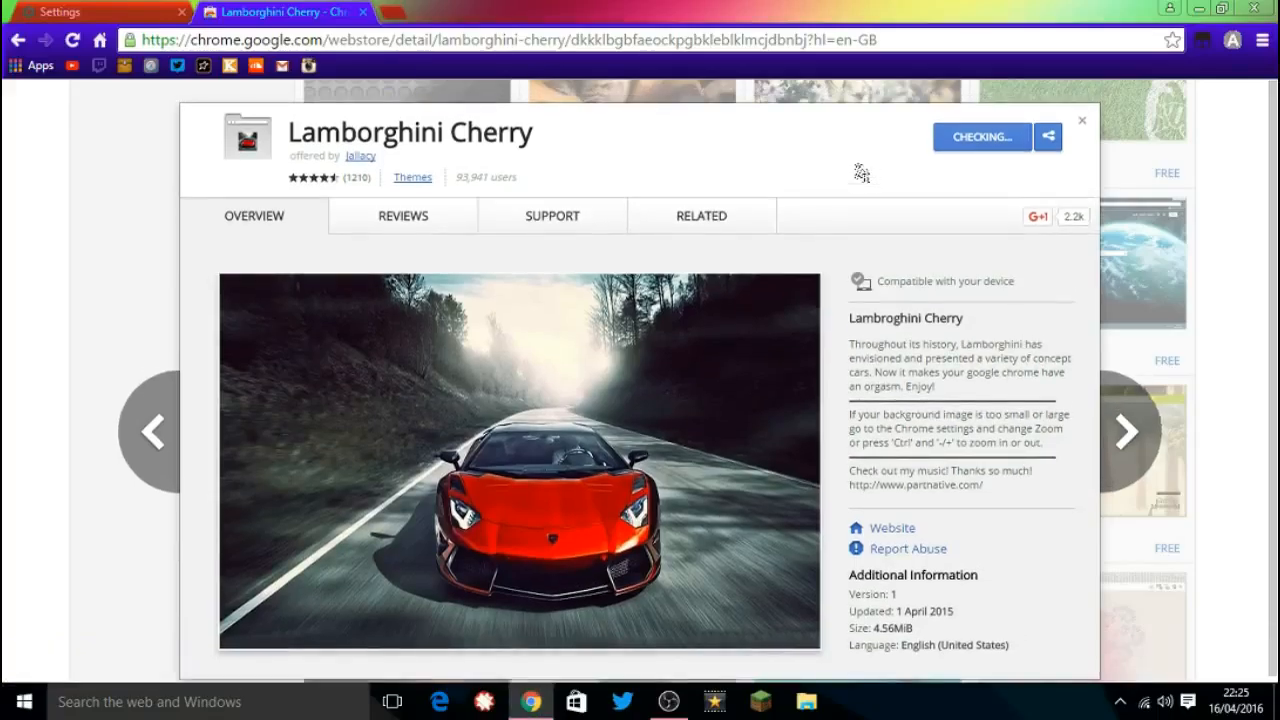
Step: Let the Lamborghini Cherry theme finish installing, then close the details popup and Chrome
click(981, 137)
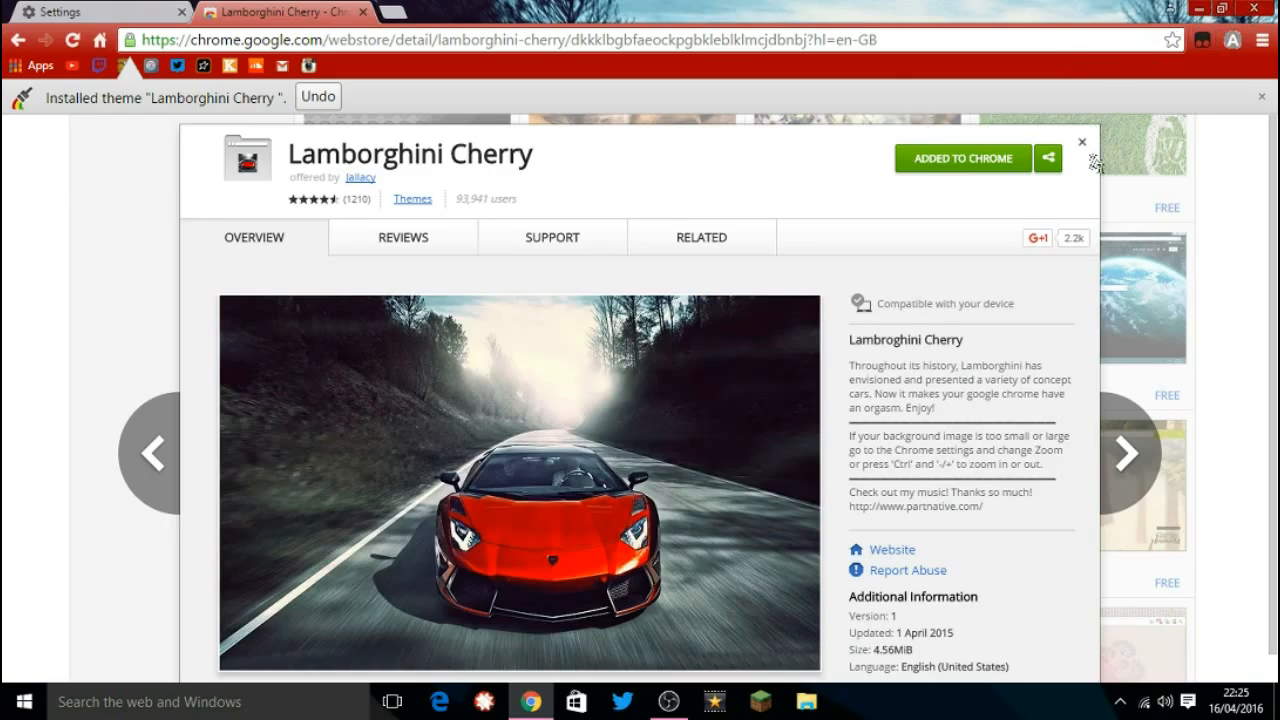
click(1081, 141)
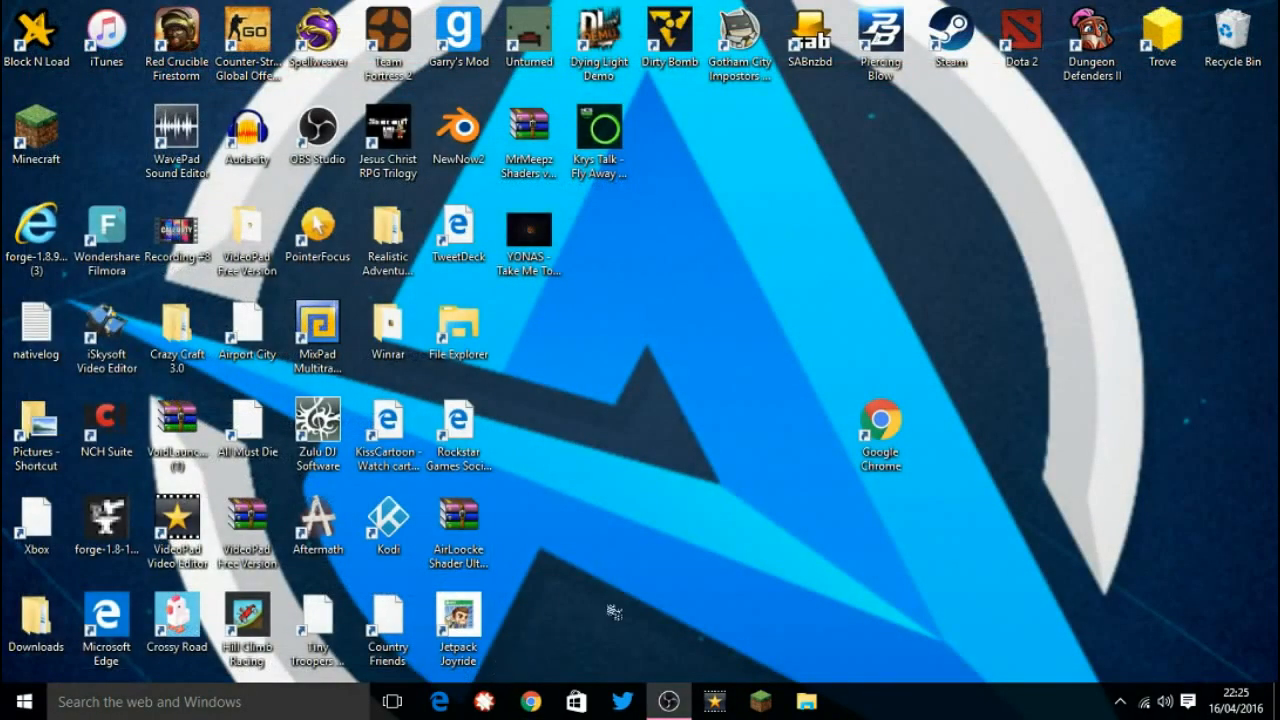
Step: Relaunch Chrome from the desktop shortcut to see the red Lamborghini Cherry new tab page
click(879, 420)
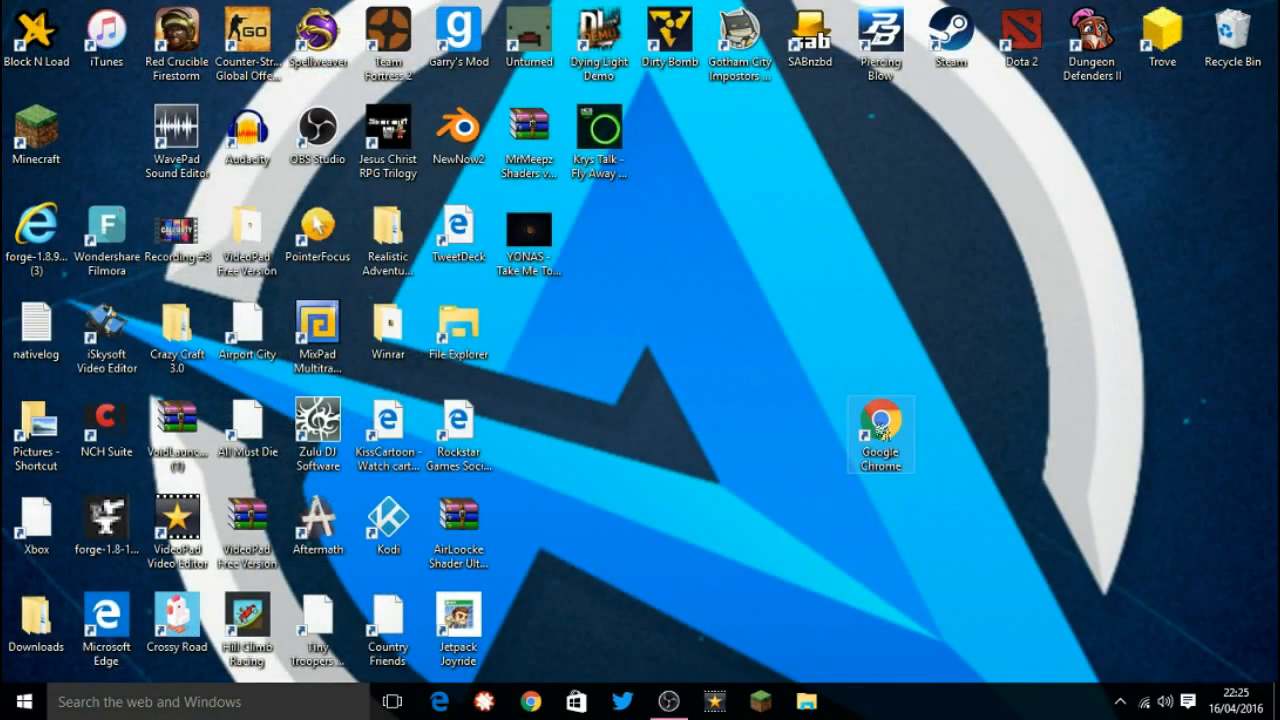
double_click(880, 420)
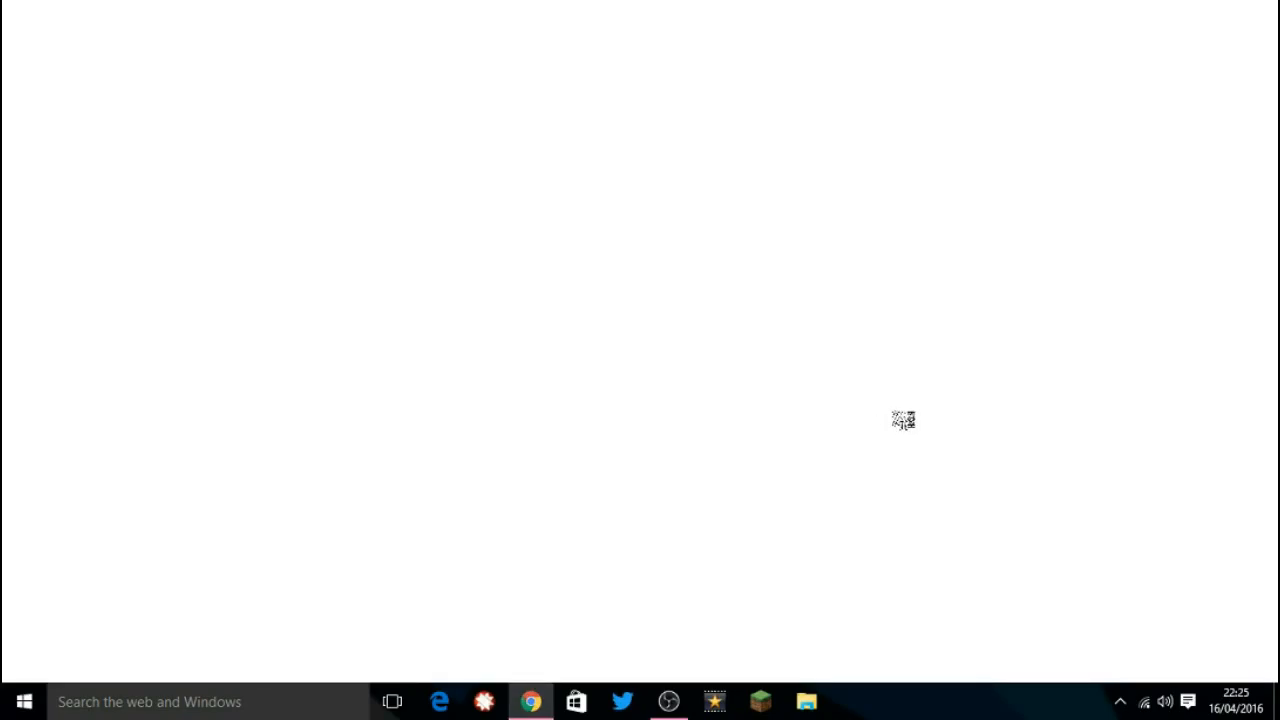
click(531, 701)
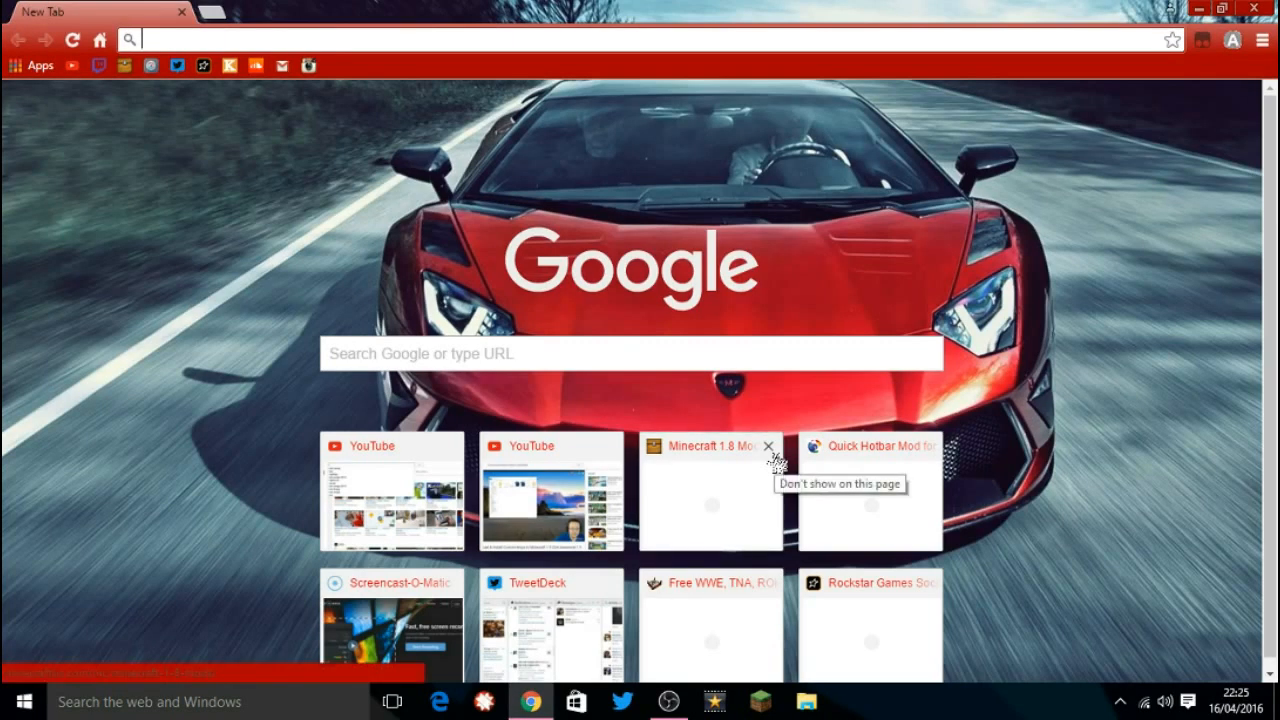